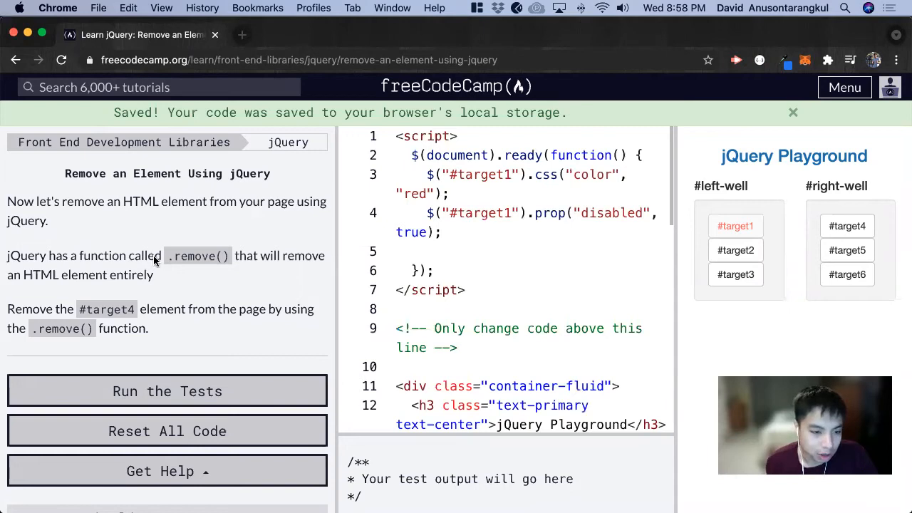
mouse_move(202, 186)
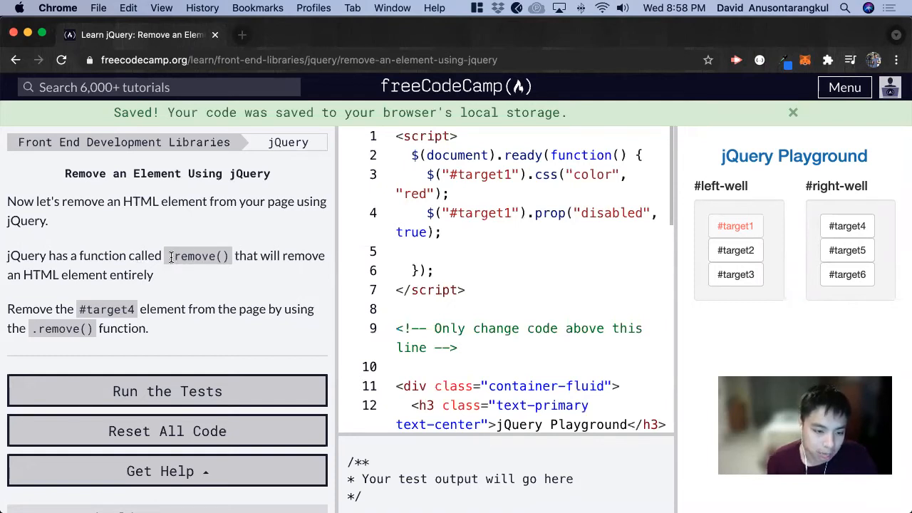
Write the line $("target4").remove() on line 5 inside the ready function
double_click(196, 256)
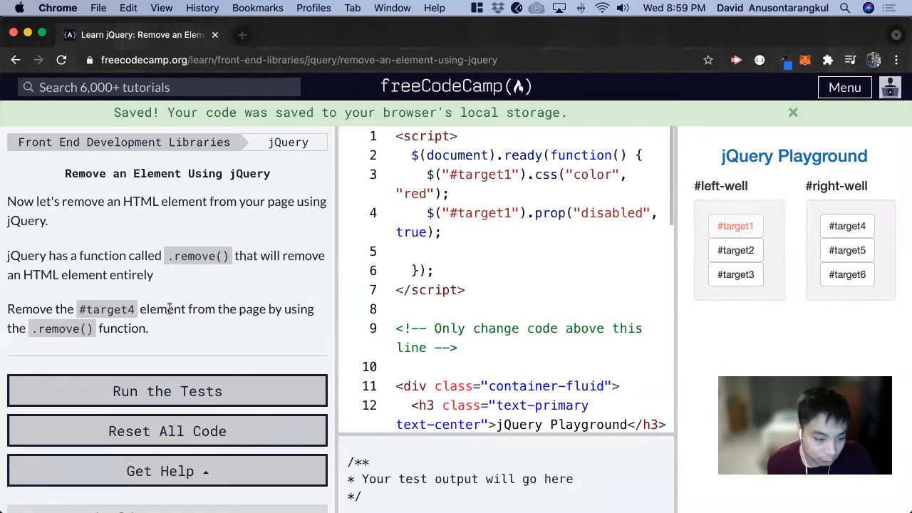
scroll("down", 3)
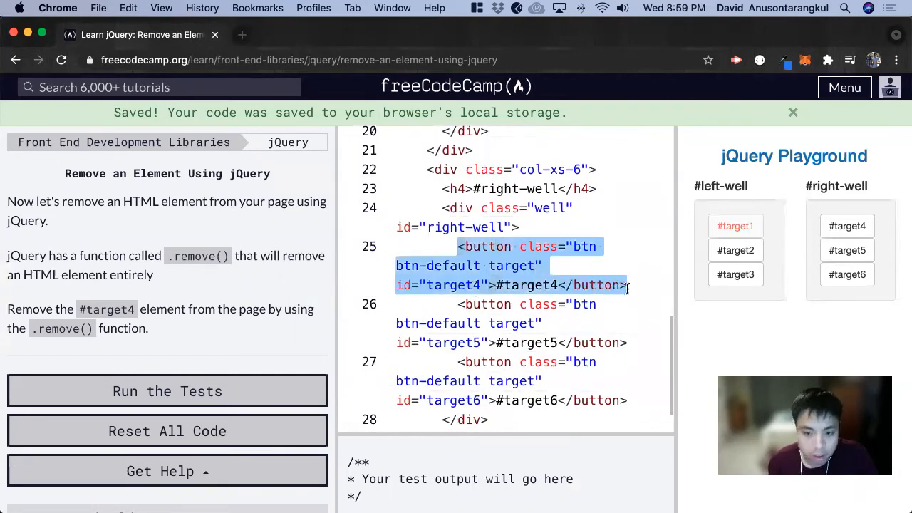
mouse_move(847, 225)
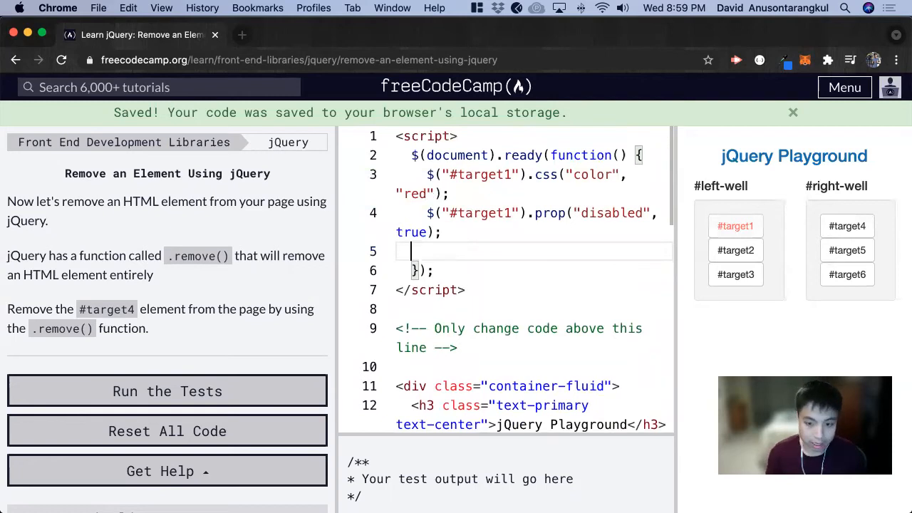
type("$(\"target4")
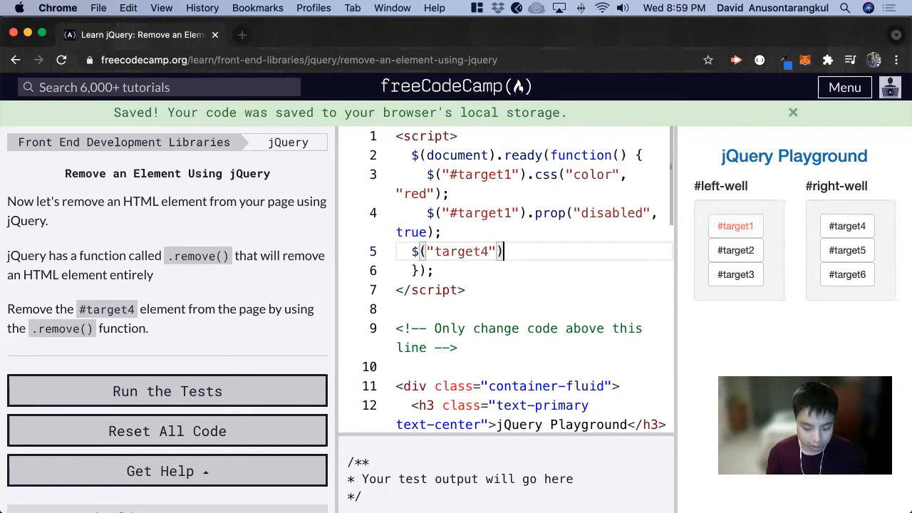
type(".re")
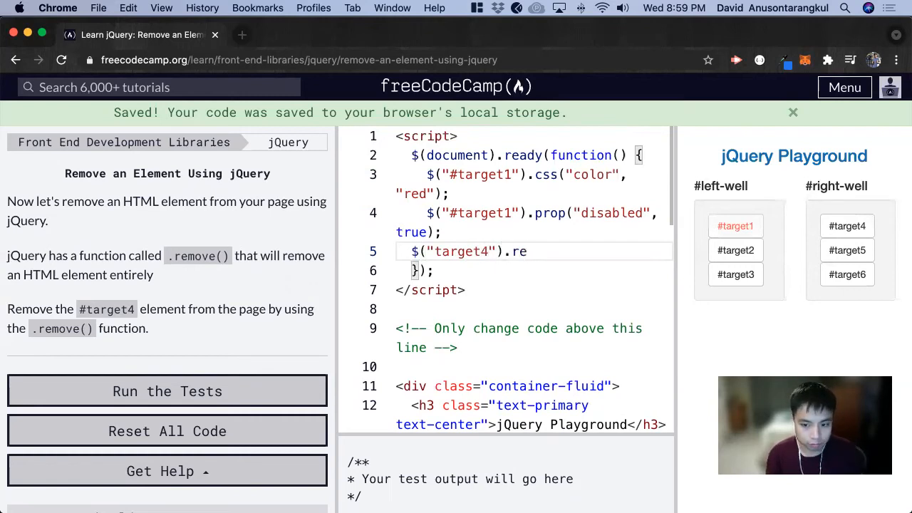
type("move")
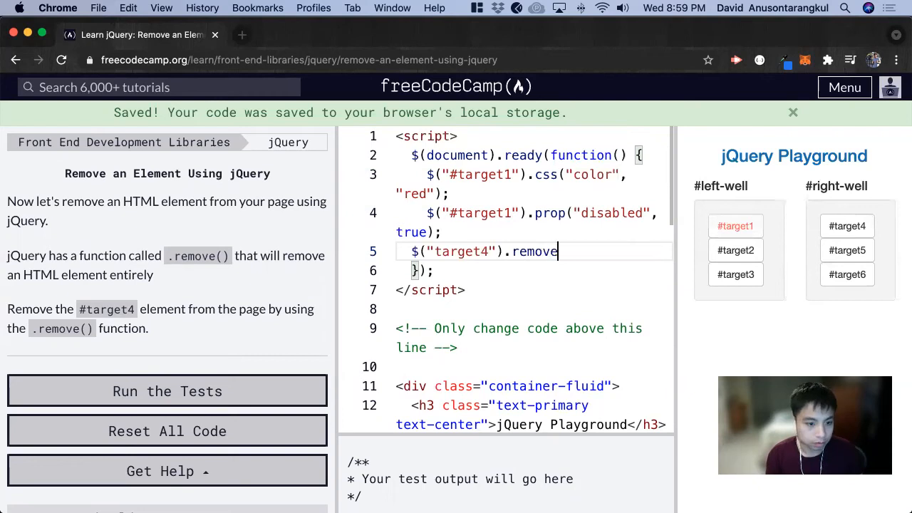
type("()")
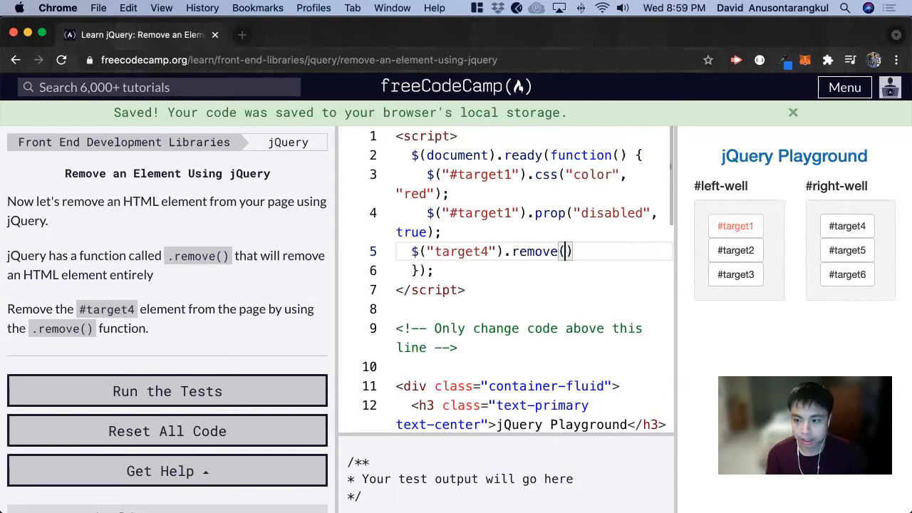